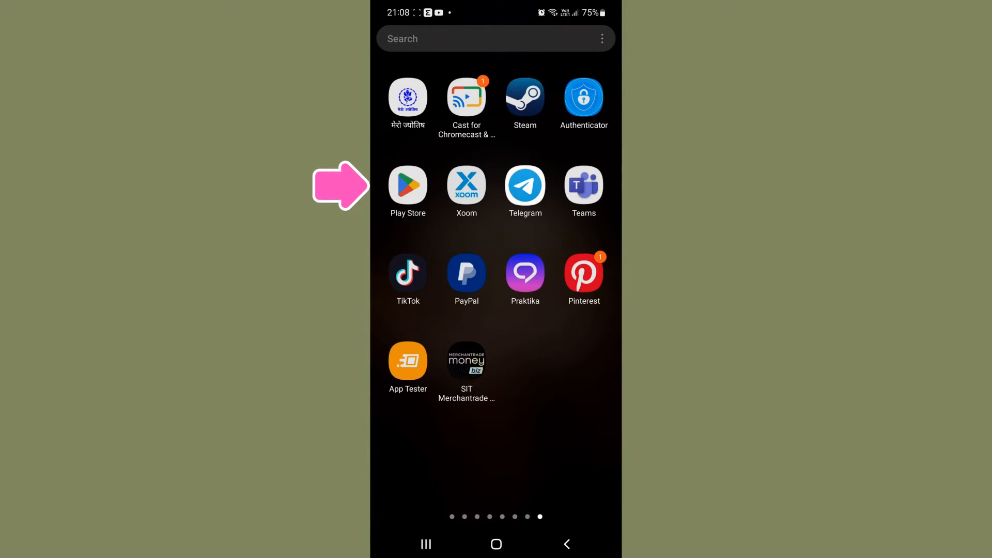
# Search Play Store for 'instagram', confirm it shows Open (installed, up to date), return home
pyautogui.click(407, 184)
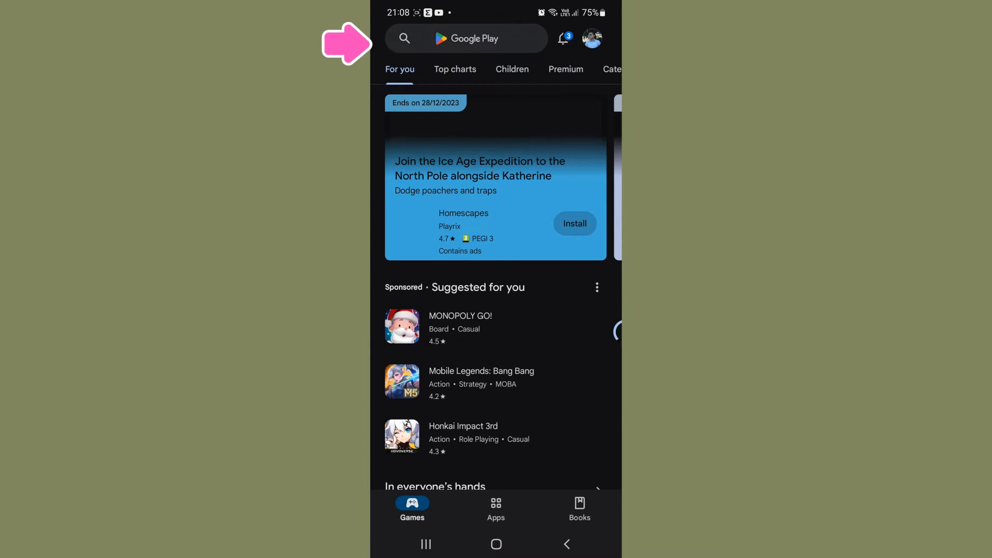
pyautogui.write('instagram')
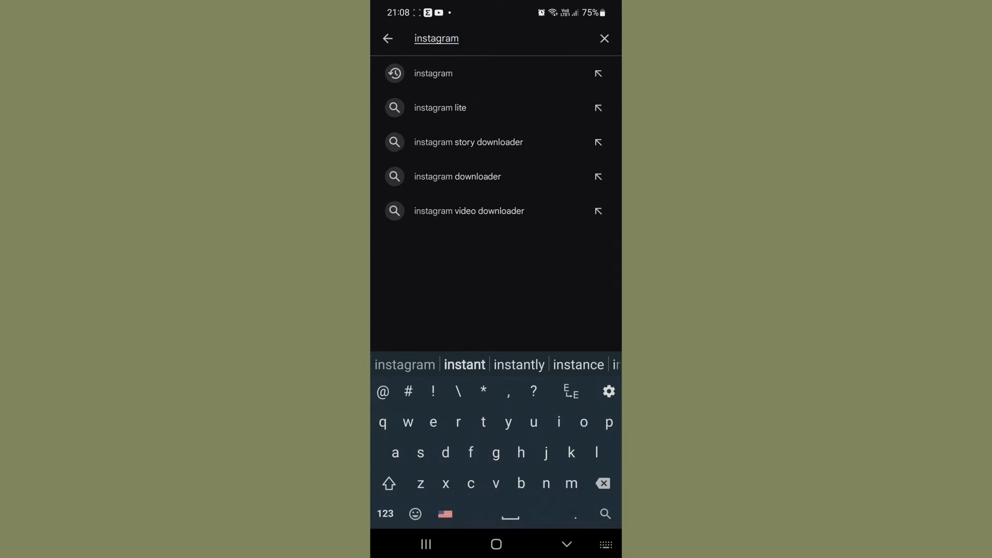
pyautogui.click(433, 72)
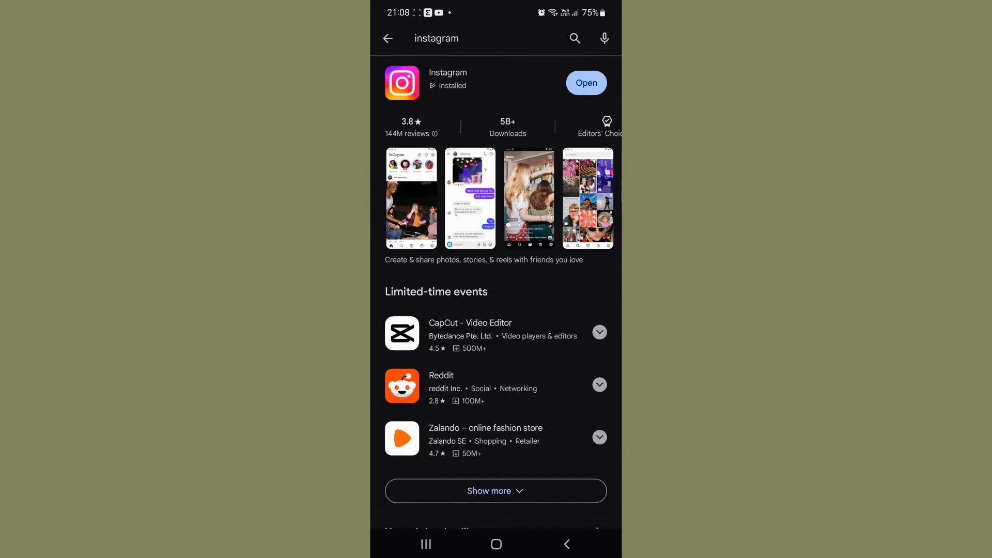
pyautogui.click(425, 544)
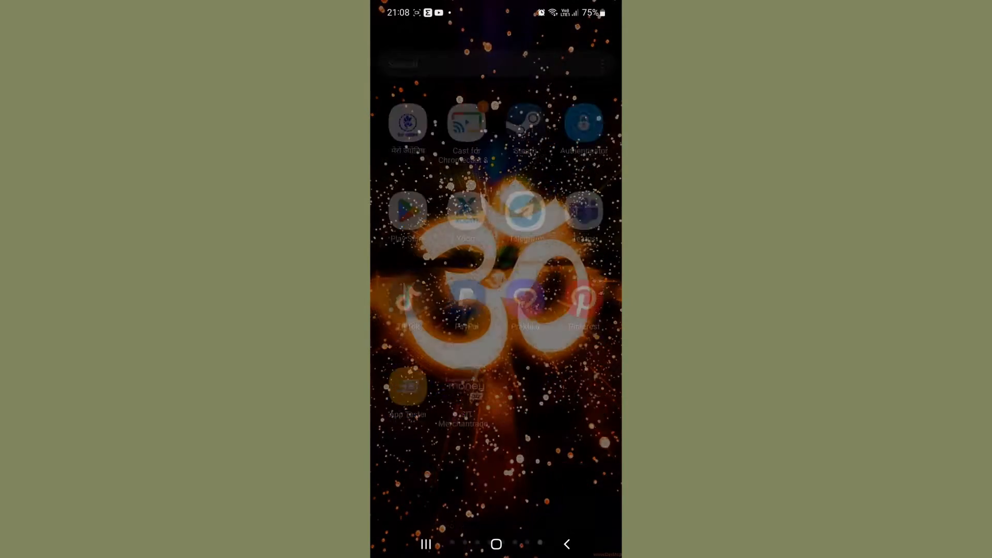
# Reach Instagram's Notifications settings via profile menu > Settings and privacy
pyautogui.hscroll(-3)
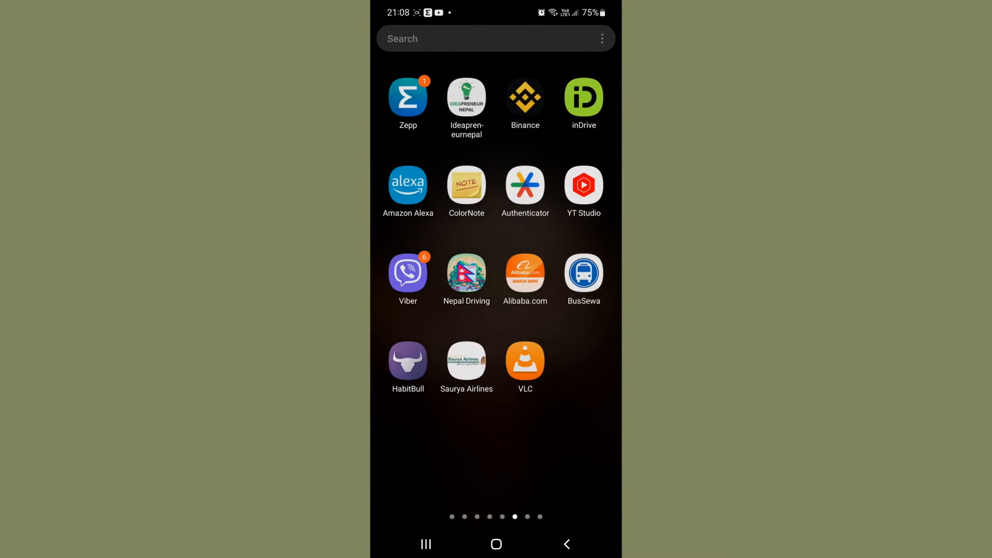
pyautogui.hscroll(3)
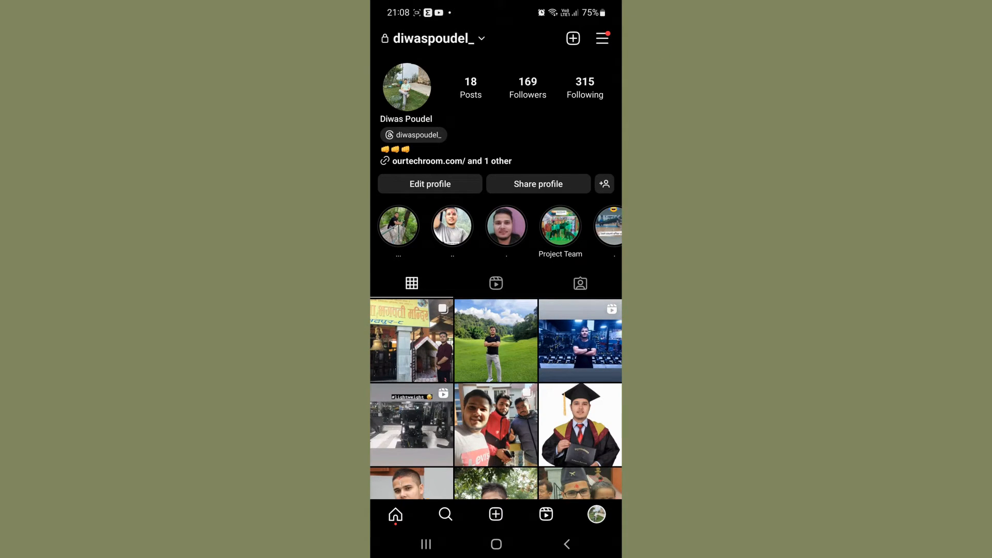
pyautogui.click(601, 38)
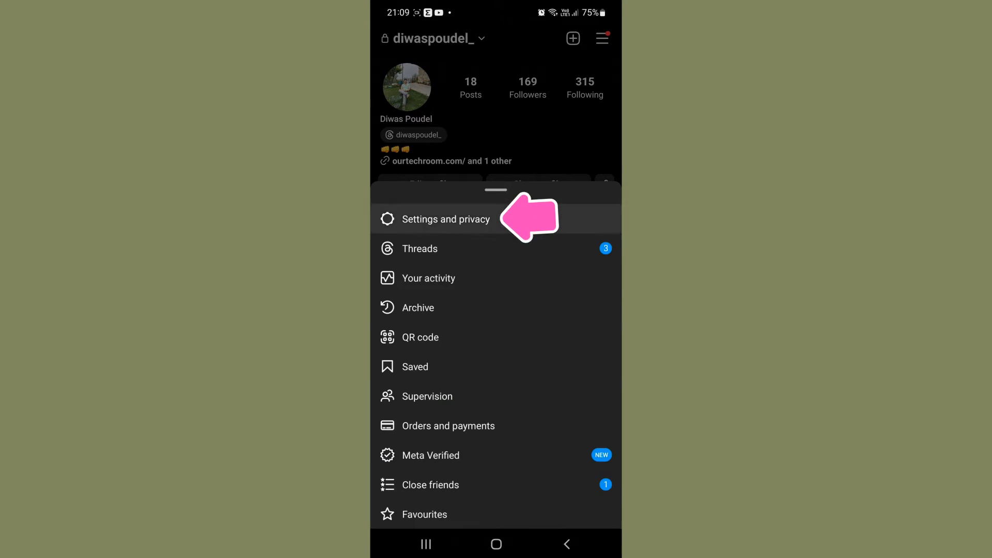
pyautogui.click(446, 219)
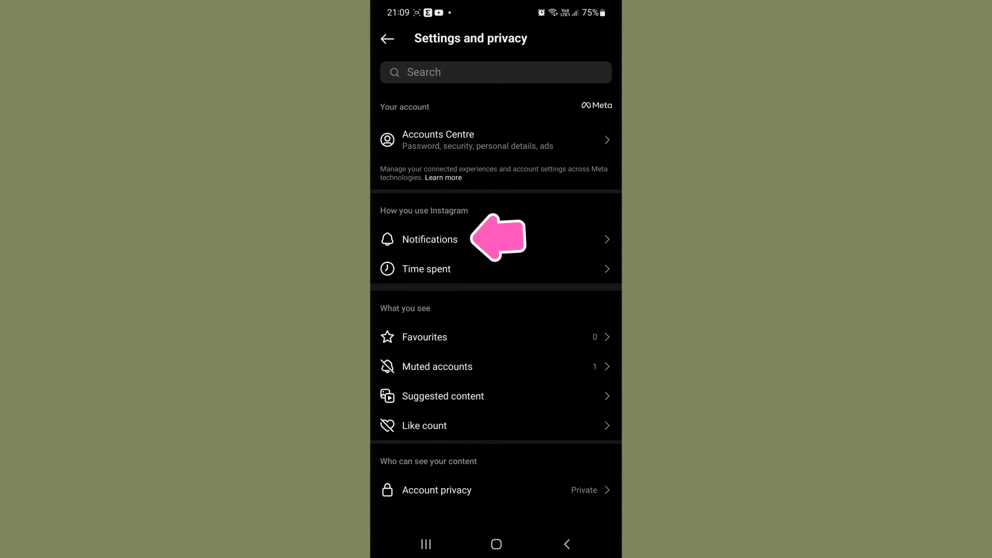
pyautogui.click(428, 239)
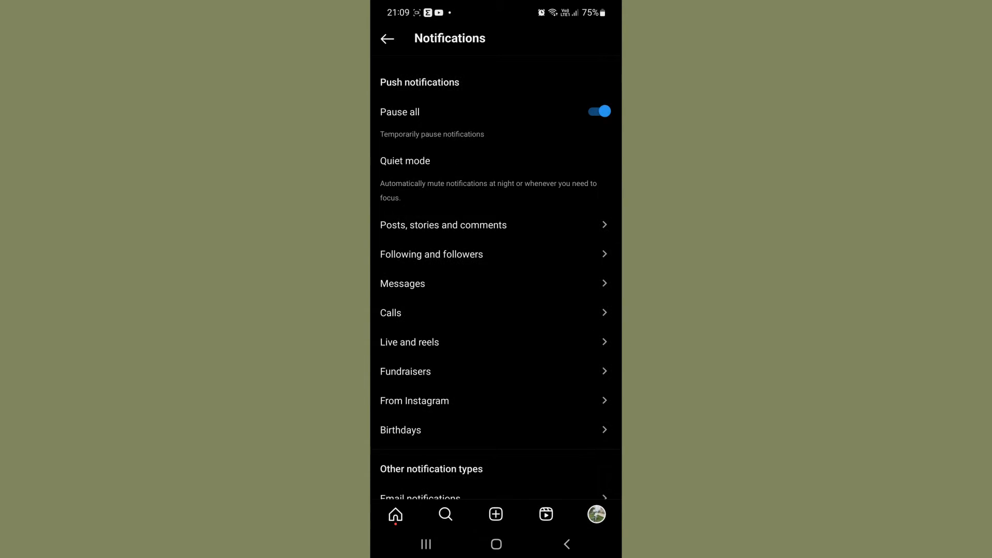
# Switch Pause all off and set Message requests notifications to On under Messages
pyautogui.click(598, 112)
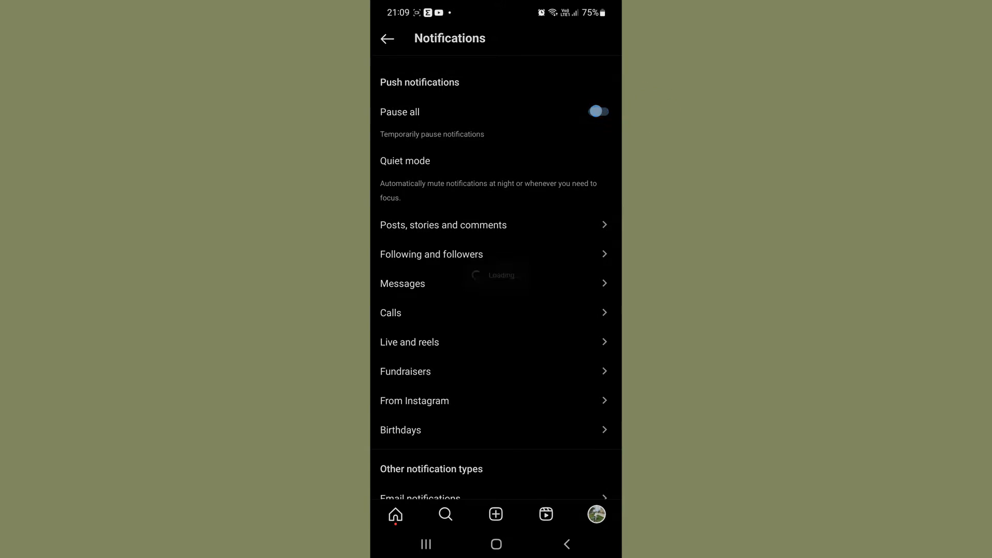
pyautogui.click(597, 111)
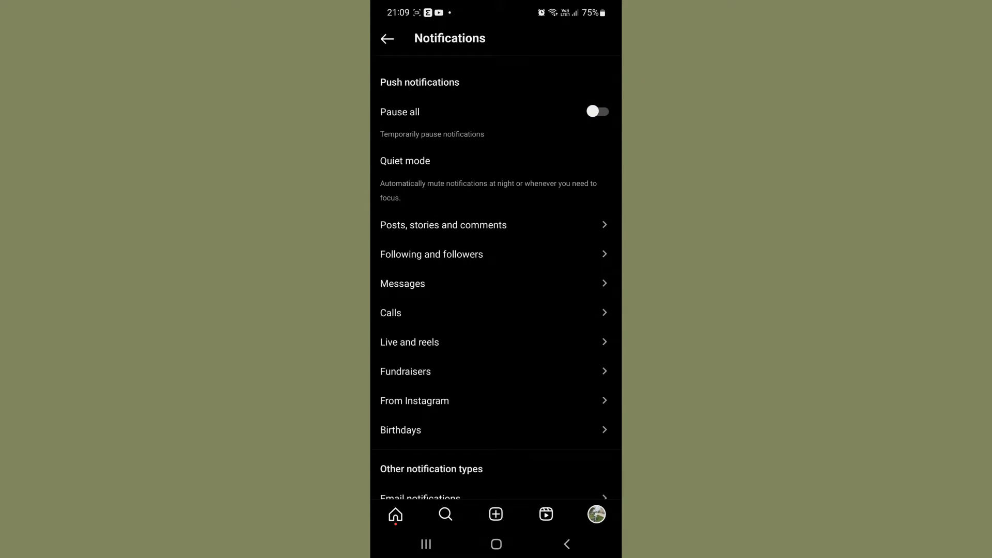
pyautogui.click(401, 283)
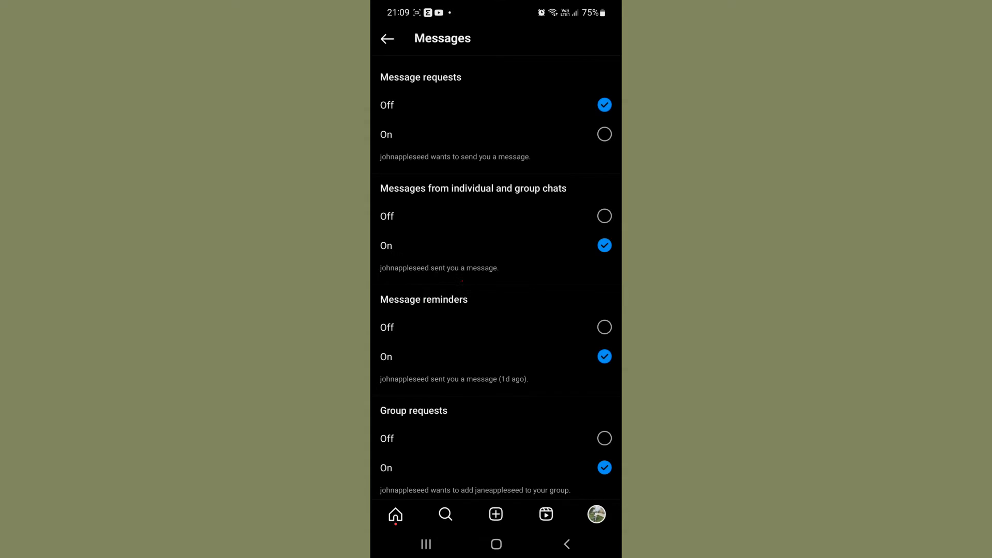
pyautogui.click(605, 134)
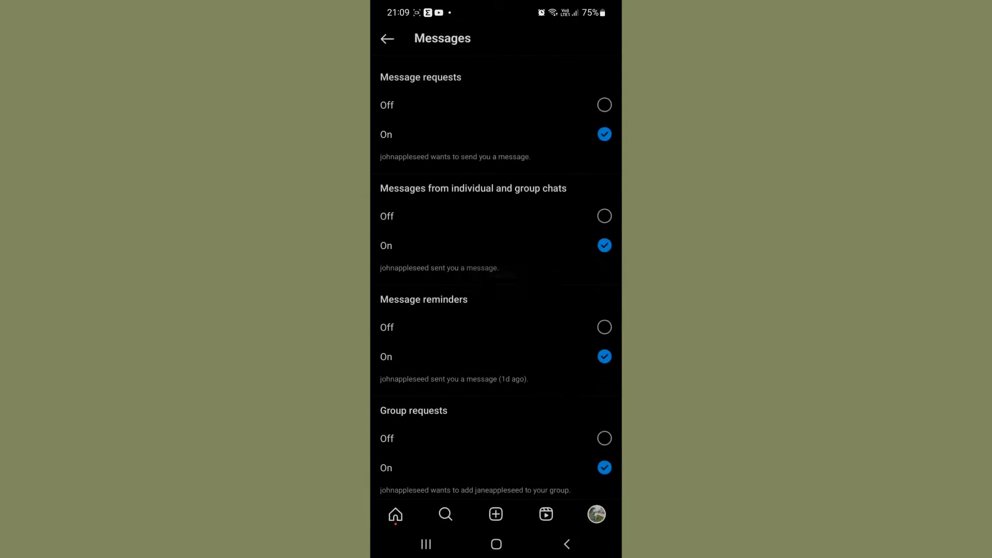
# Check in Android Settings > App notifications that Instagram's toggle is on
pyautogui.scroll(-3)
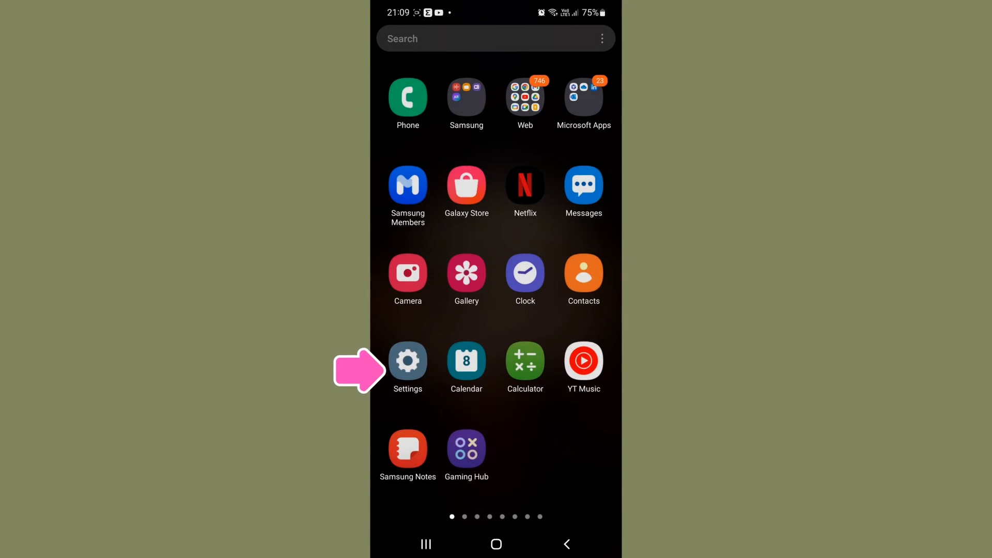
pyautogui.click(407, 361)
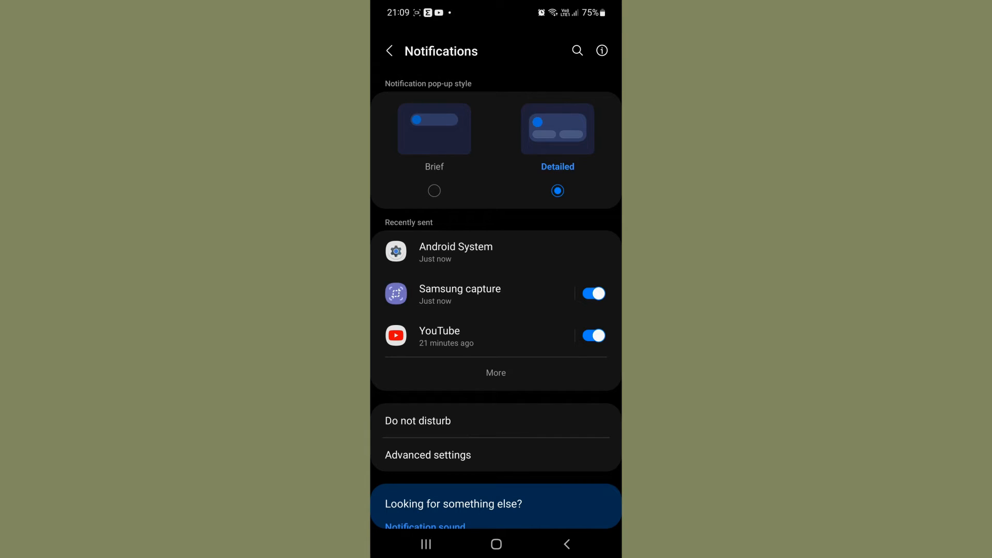
pyautogui.click(495, 373)
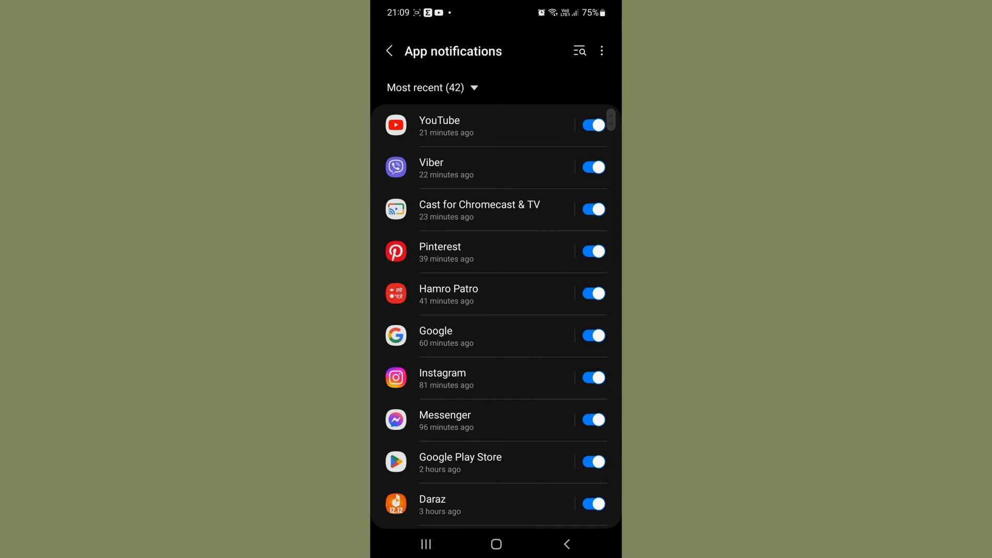
pyautogui.scroll(-3)
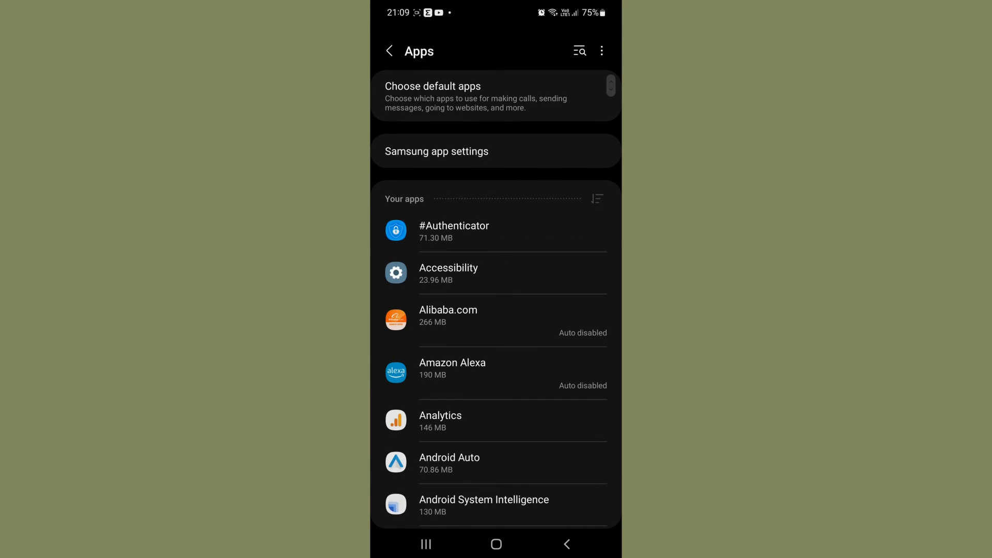
# Locate Instagram in the Apps list and reach its Storage section in app info
pyautogui.scroll(-3)
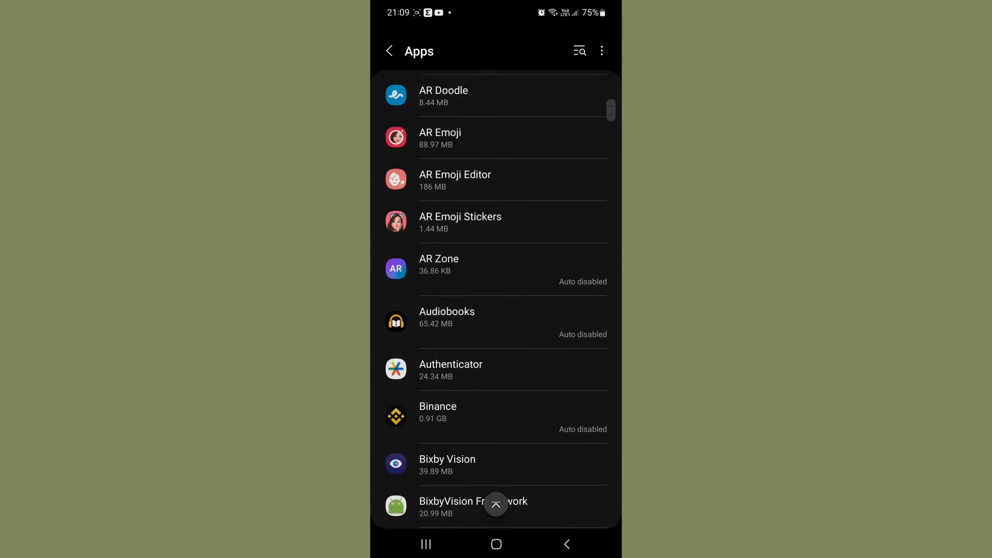
pyautogui.scroll(-3)
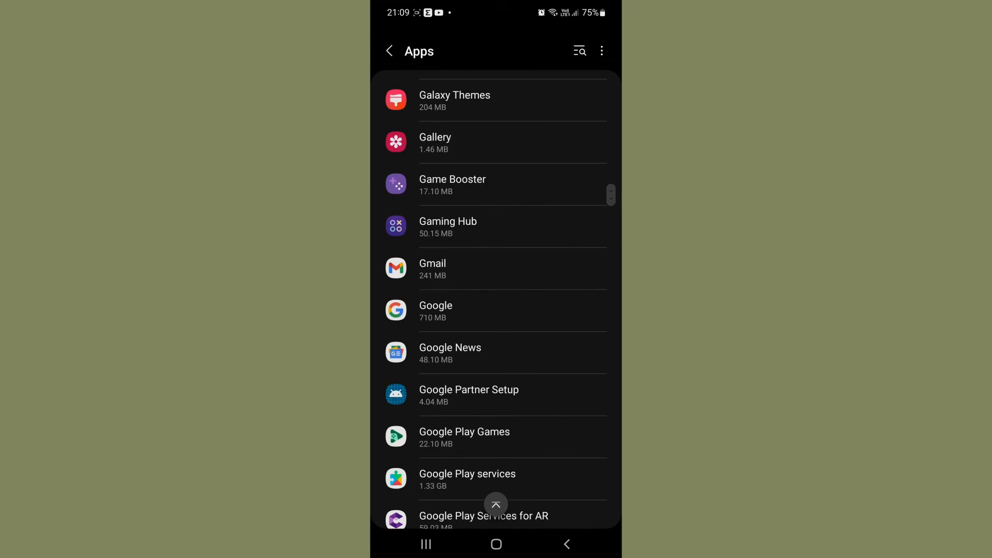
pyautogui.scroll(-3)
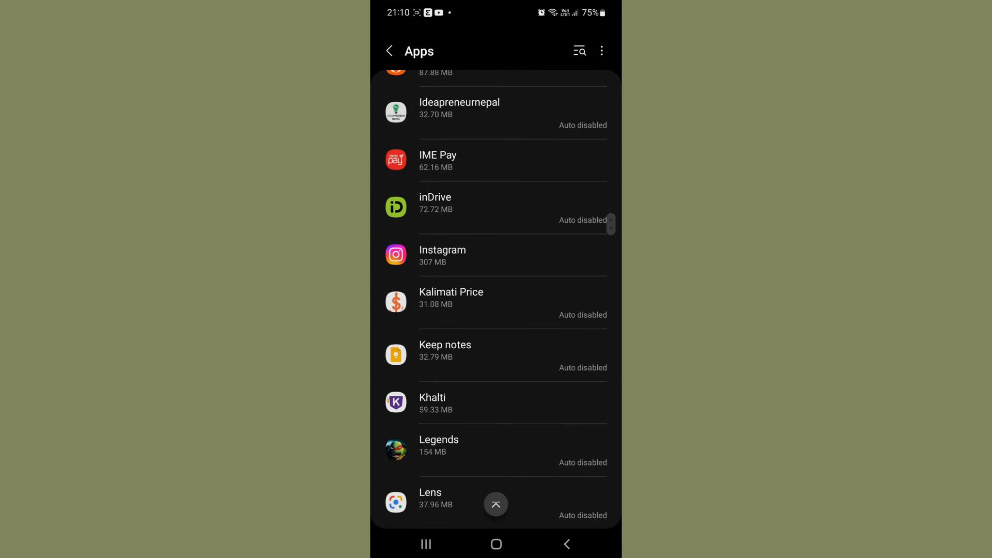
pyautogui.click(442, 255)
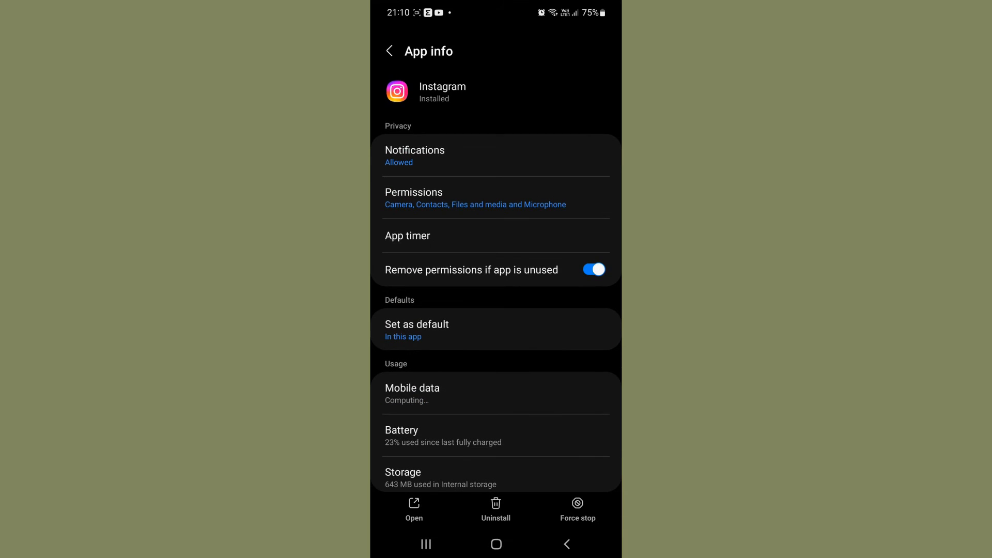
pyautogui.scroll(-3)
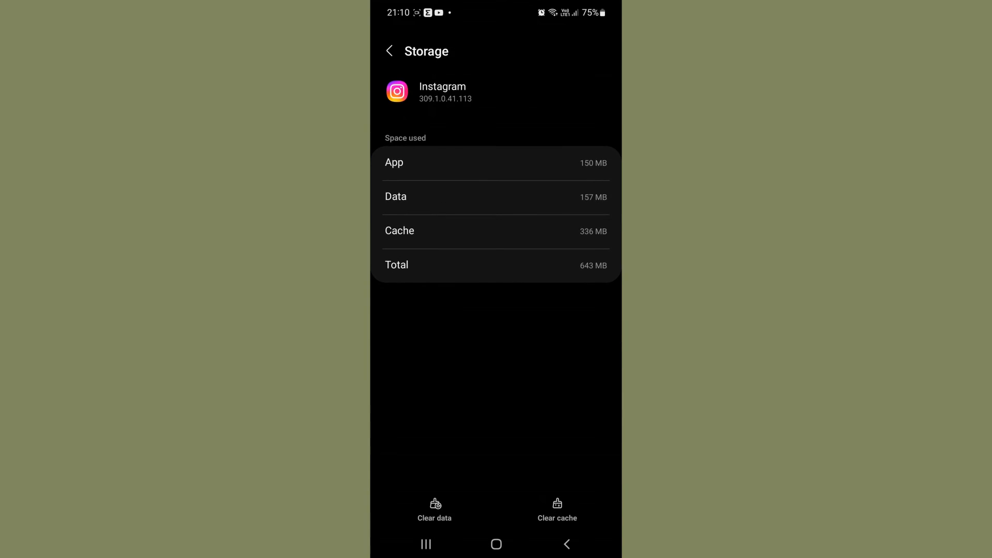
# Clear Instagram's cache and data, confirming OK, so both read 0 B
pyautogui.click(434, 513)
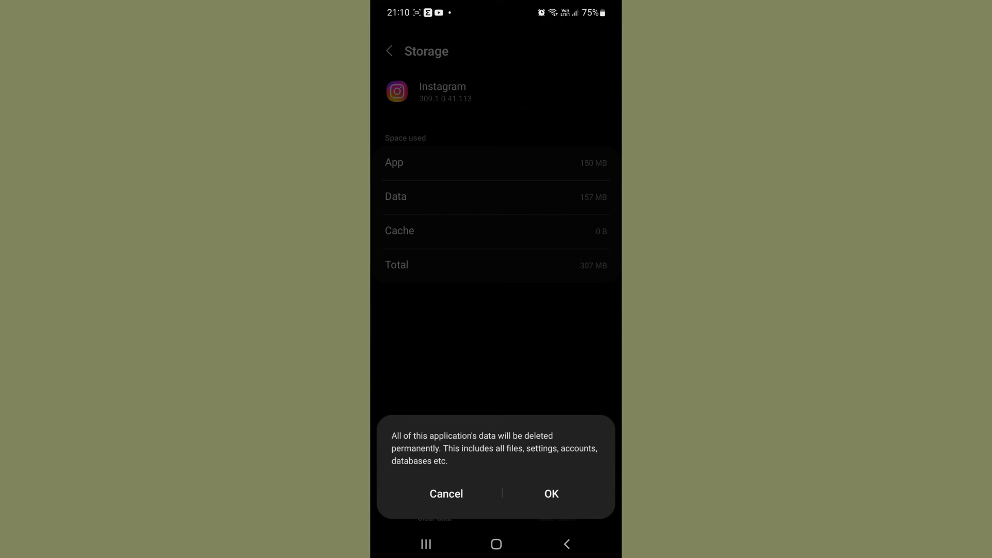
pyautogui.click(550, 493)
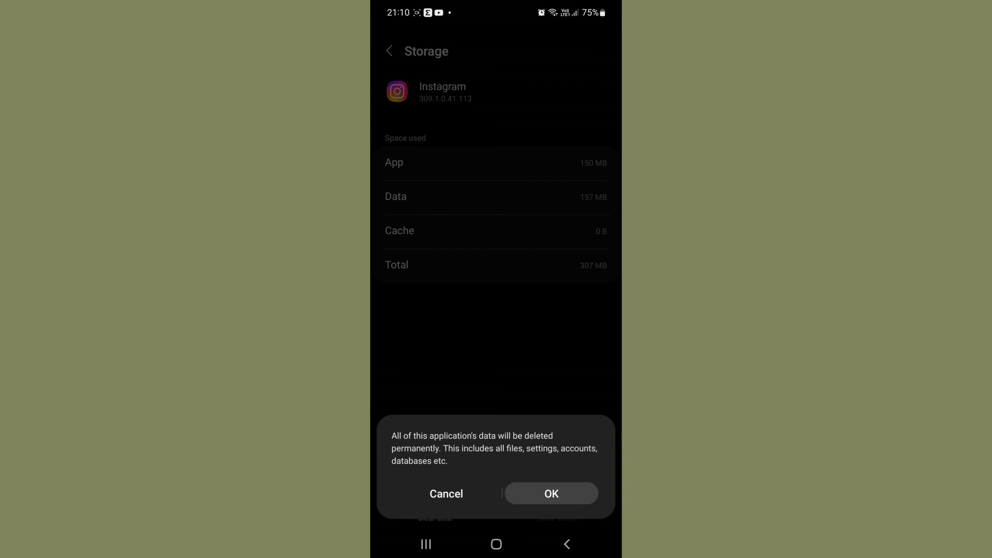
pyautogui.click(551, 493)
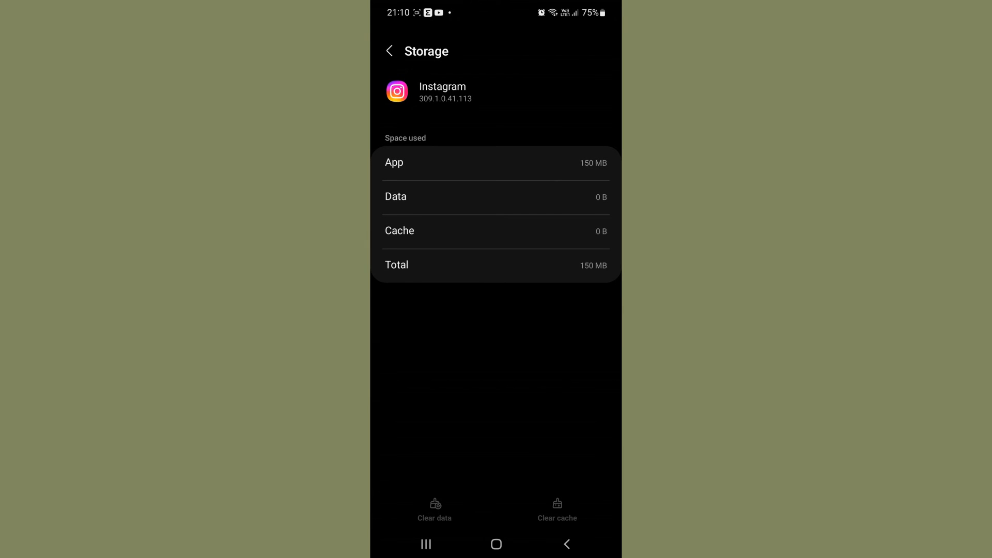